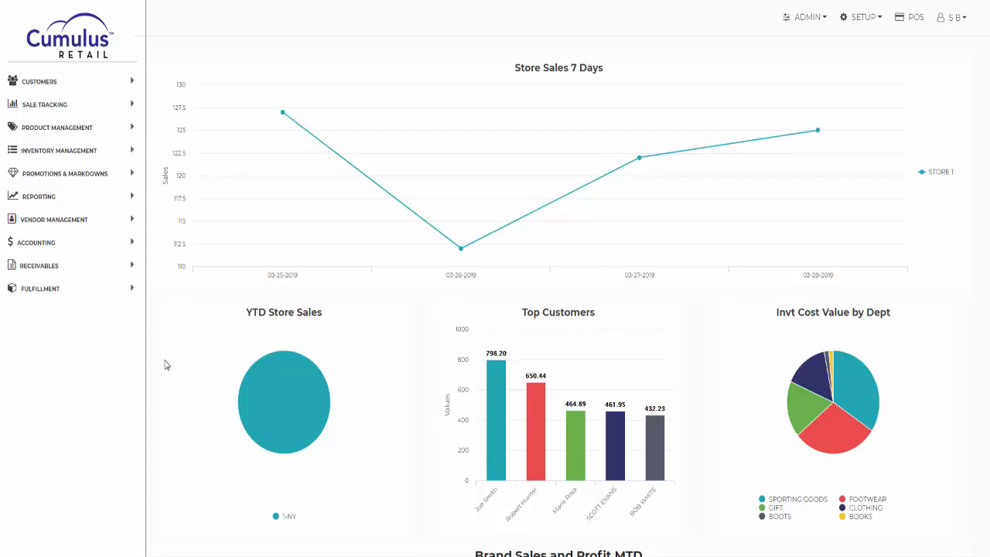
mouse_move(135, 311)
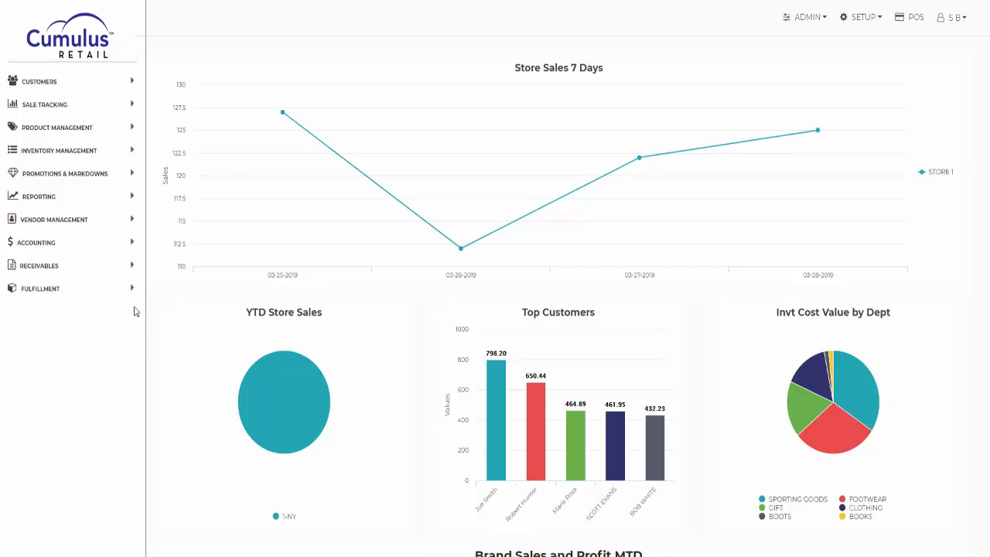
Expand the Inventory Management section in the left navigation.
click(59, 150)
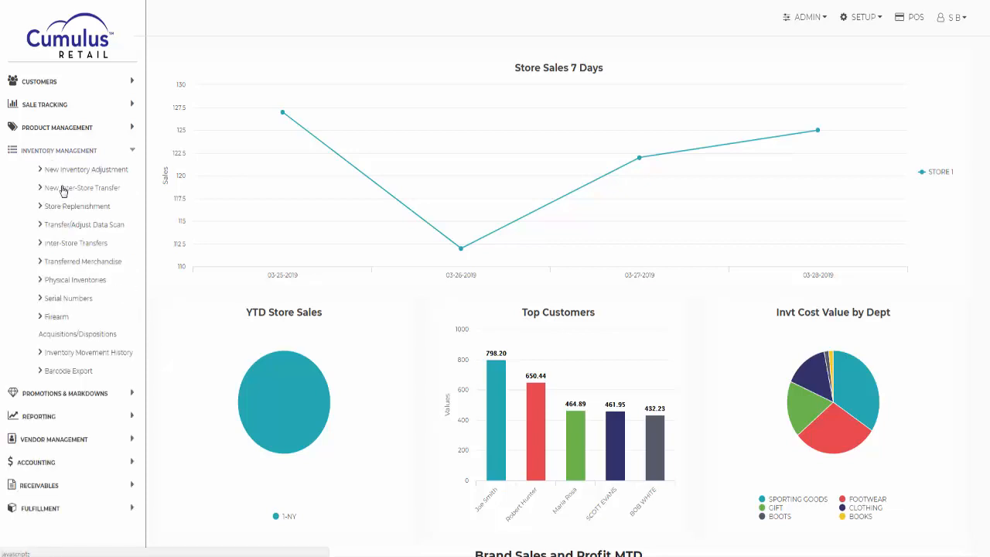
Start a New Inter-Store Transfer from store 1 - Celerant Technology.
click(80, 188)
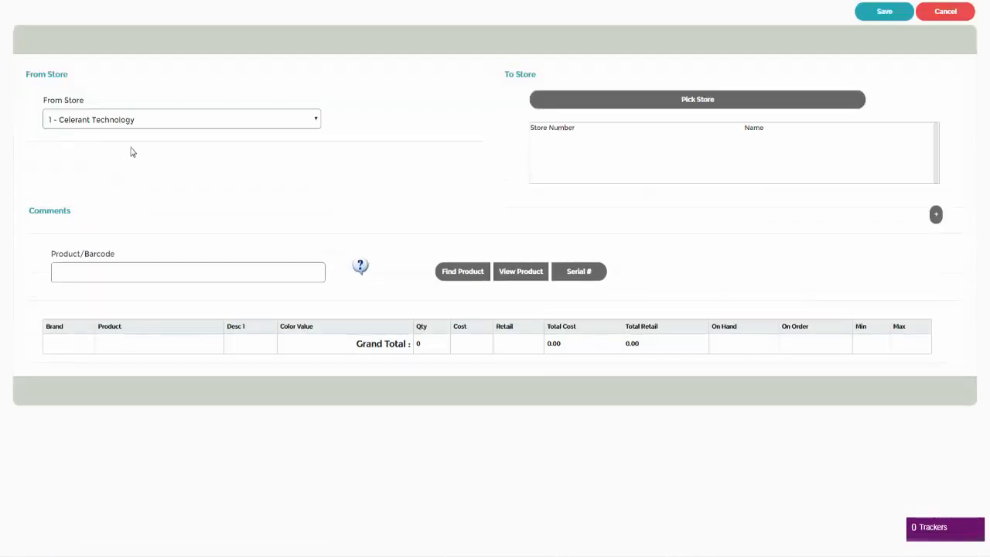
mouse_move(140, 145)
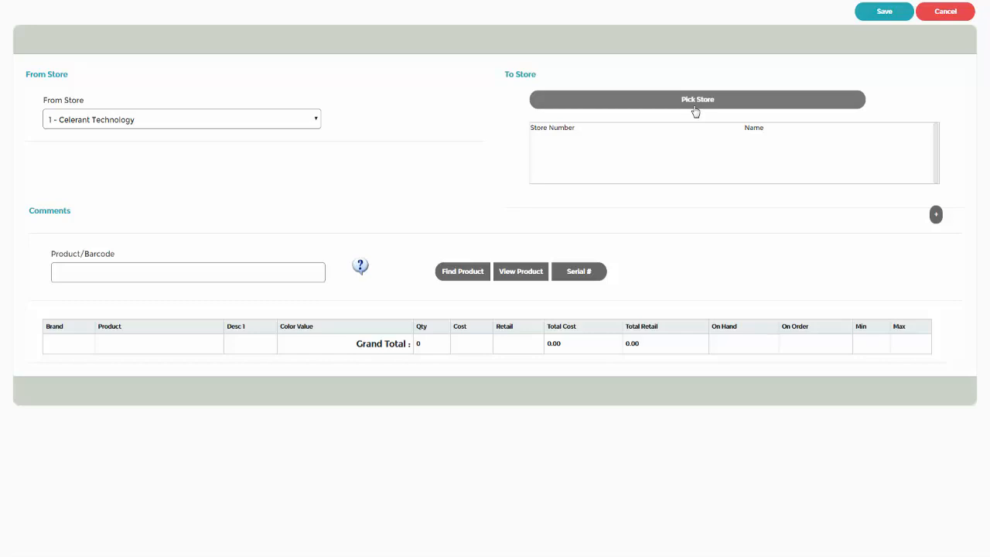
Pick store 2 - Celerant Boutique as the transfer's destination.
click(696, 99)
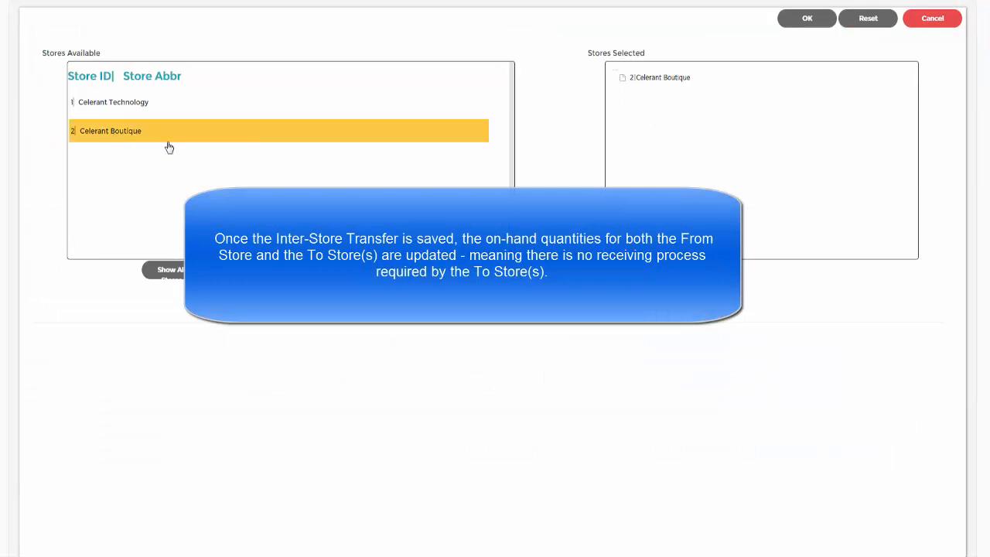
click(813, 18)
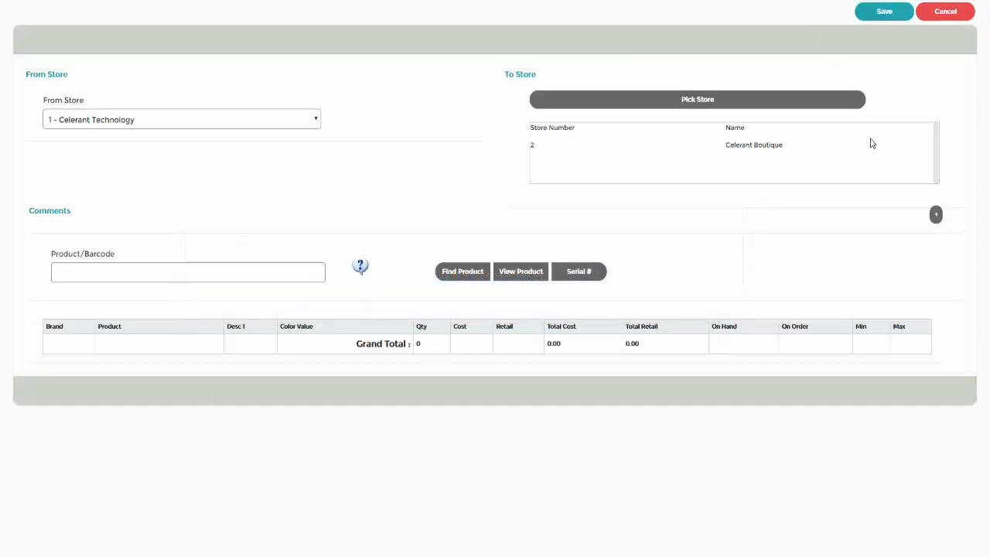
click(934, 215)
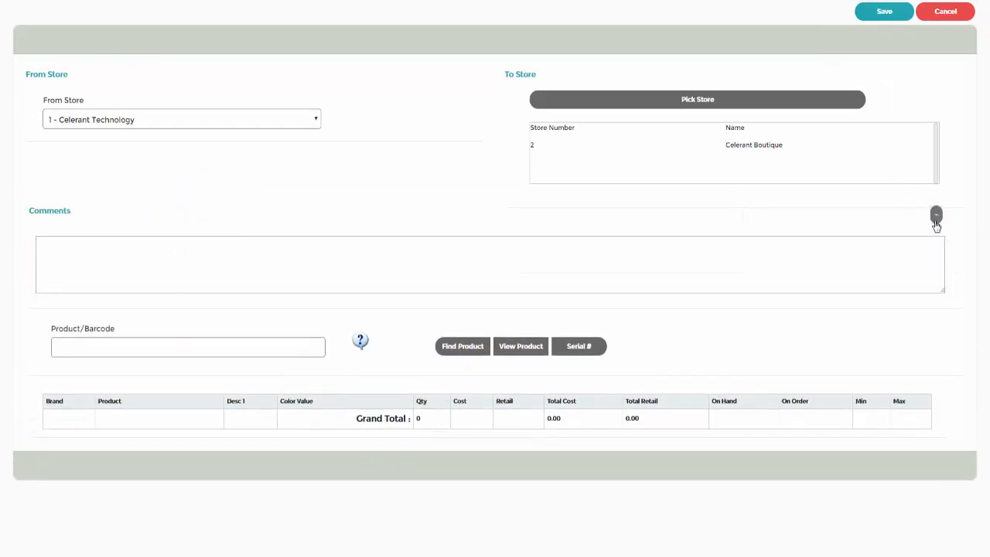
click(121, 252)
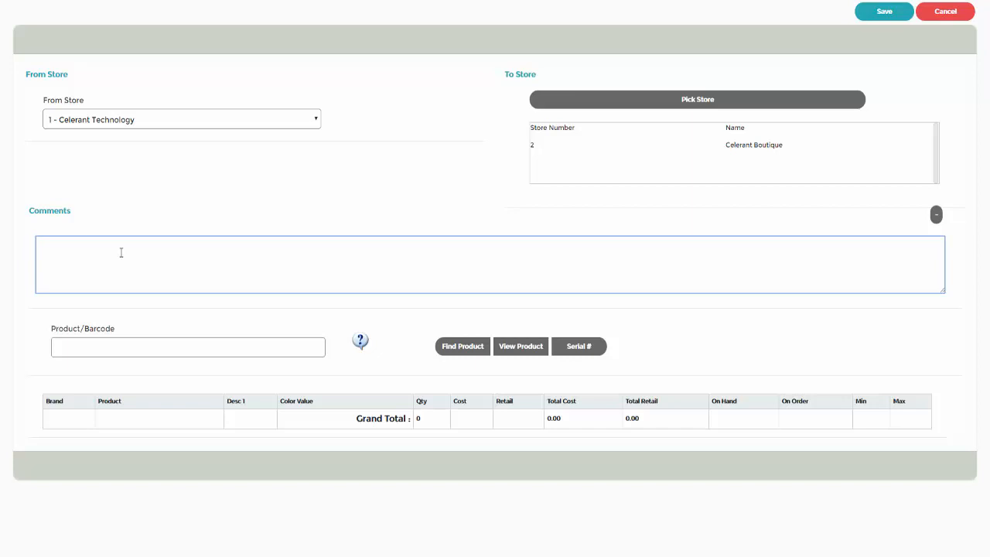
mouse_move(795, 247)
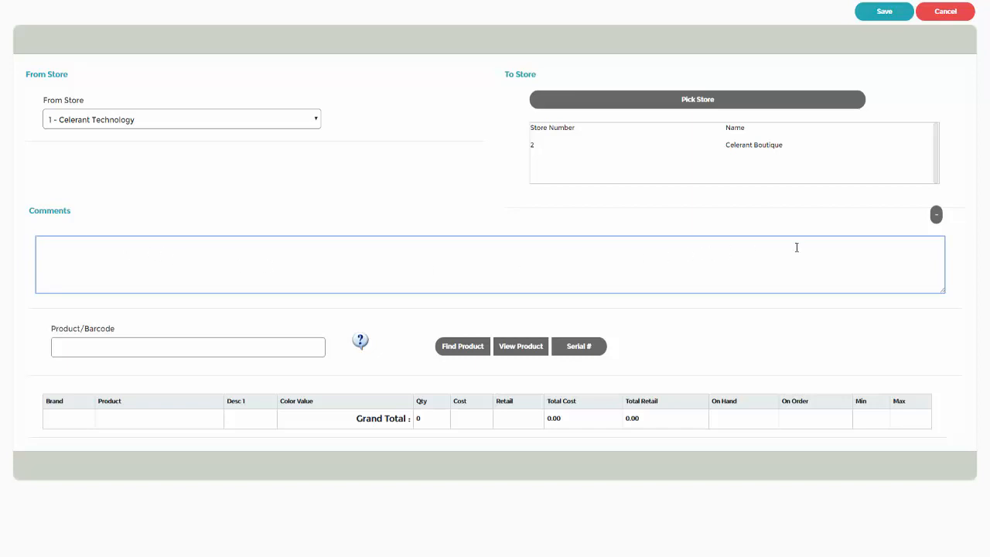
click(935, 213)
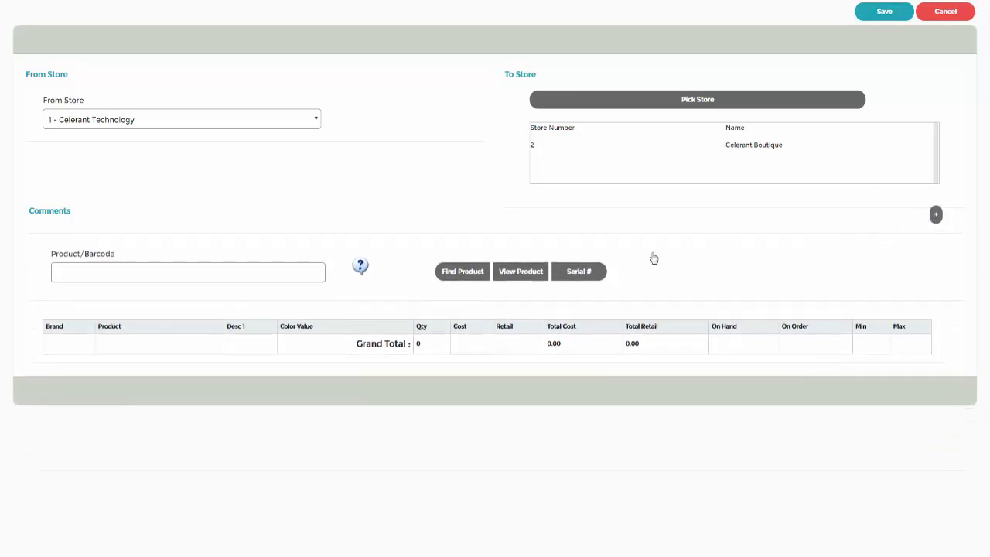
mouse_move(205, 294)
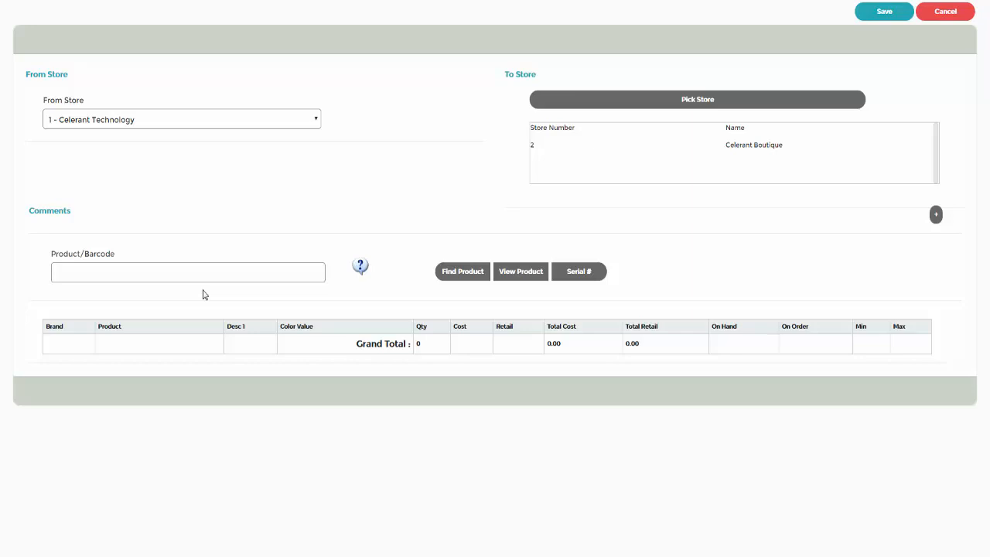
Add product 1494881 (the jacket) and the Glock 19 to the transfer, then view the jacket's details.
click(187, 272)
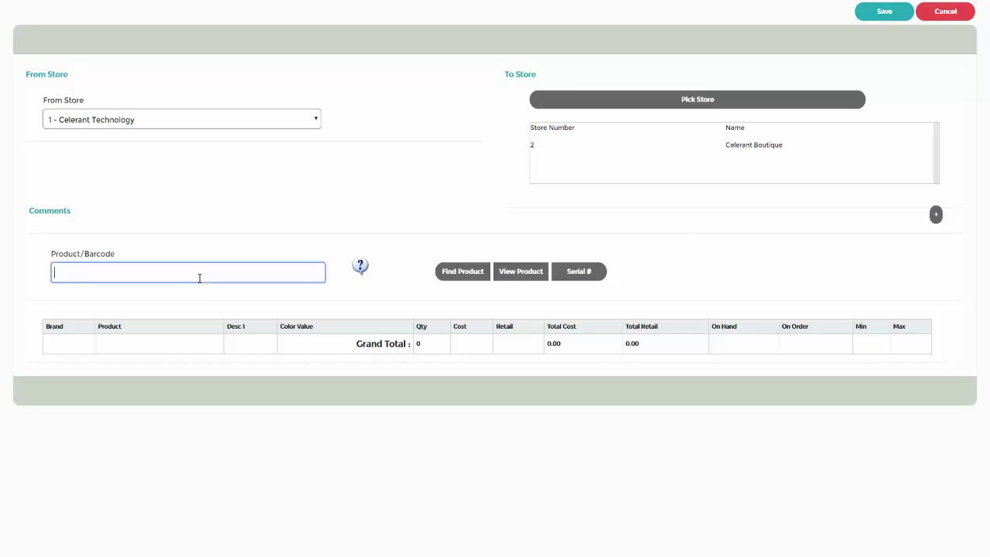
text(1494881)
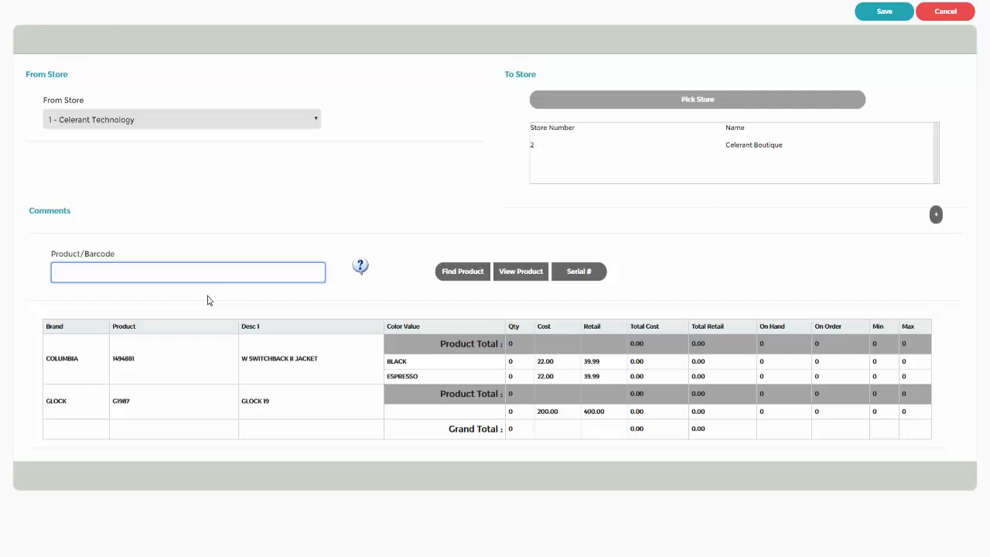
mouse_move(428, 368)
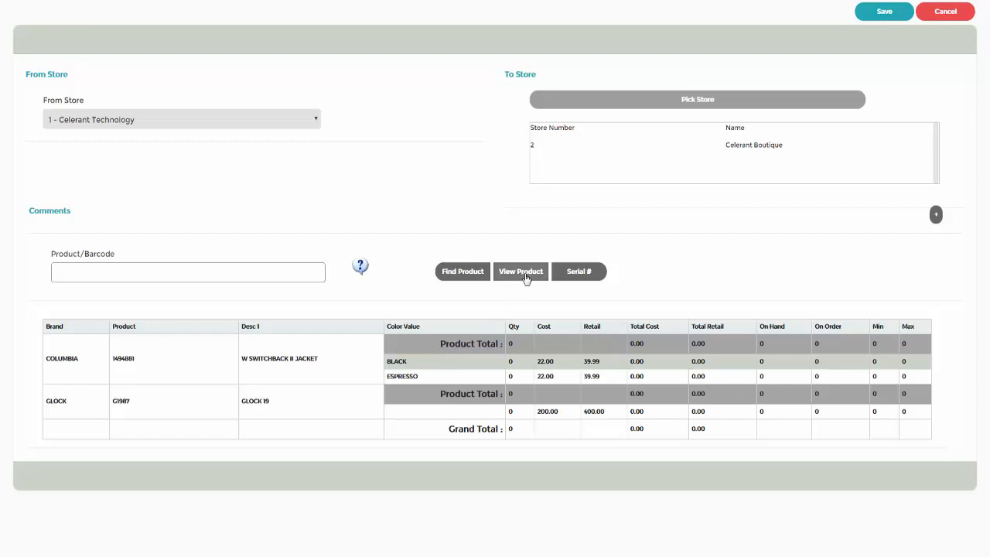
click(520, 272)
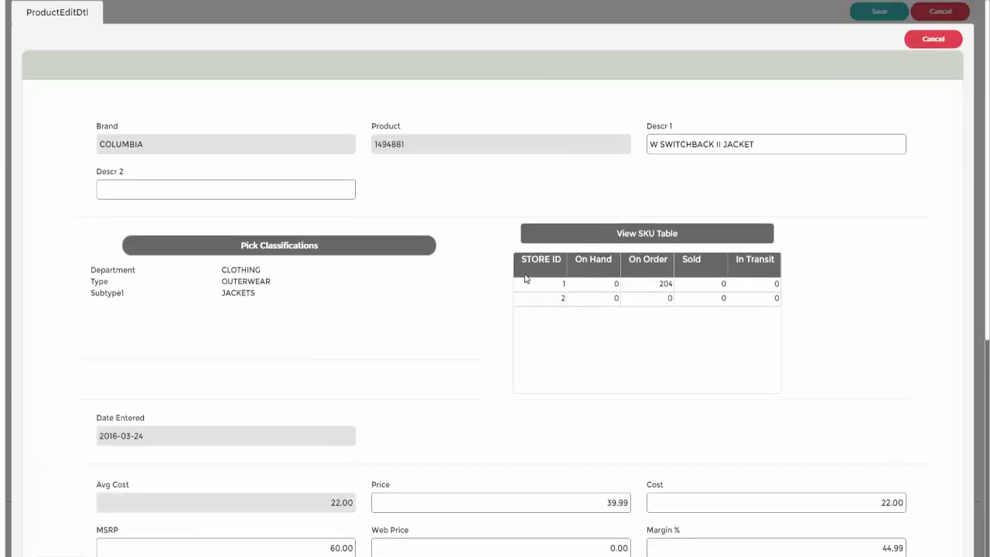
click(932, 38)
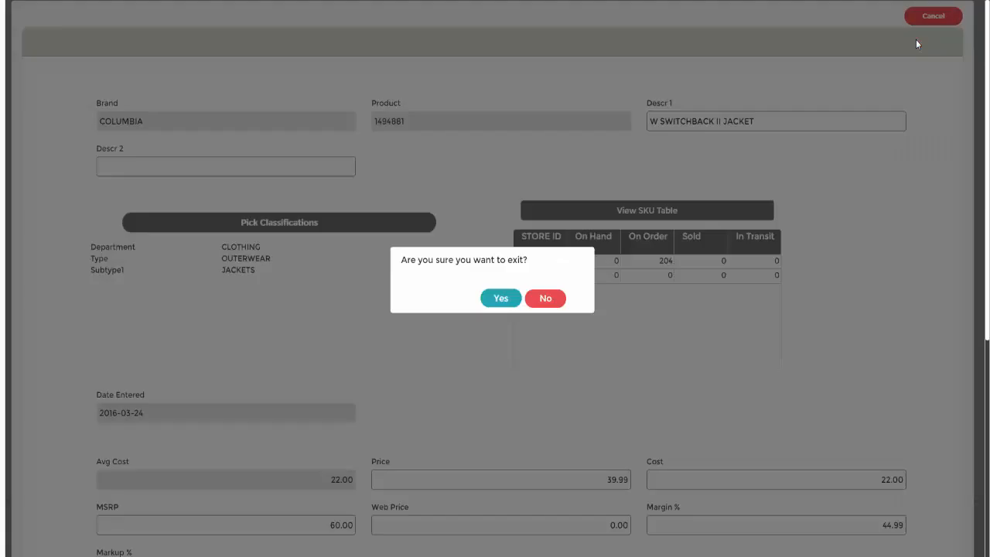
Enter transfer quantities 3 Black and 3 Espresso jackets plus 1 Glock 19, totaling 7 units.
click(501, 297)
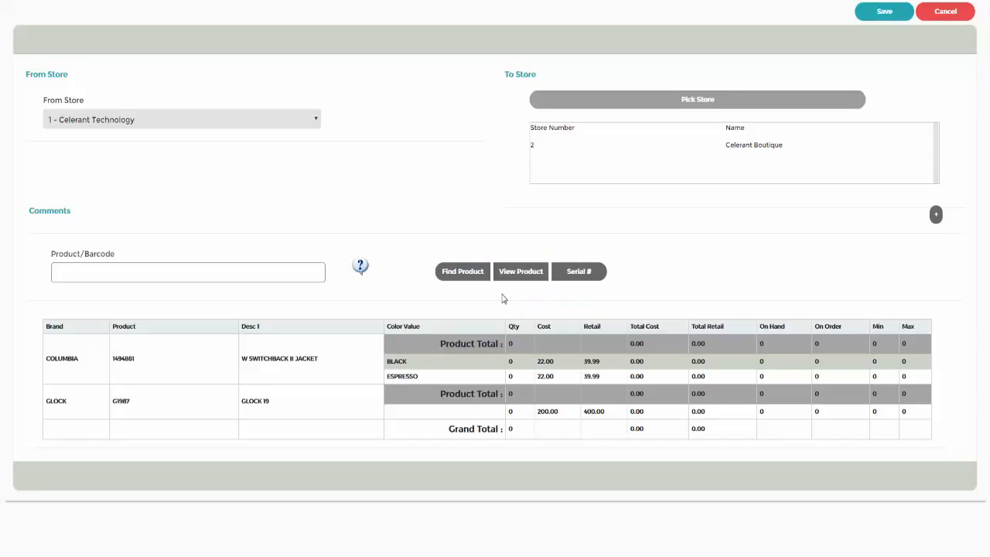
mouse_move(522, 368)
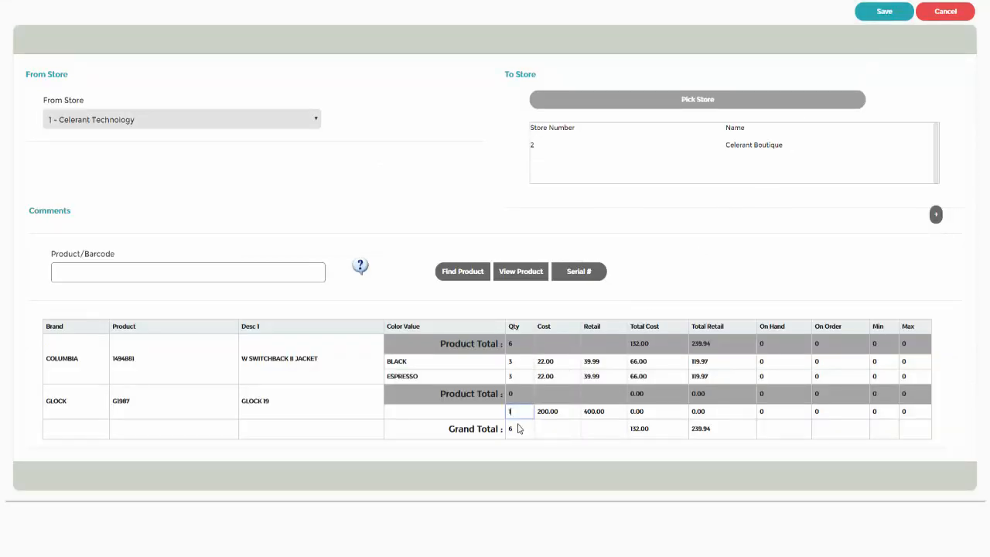
text(1)
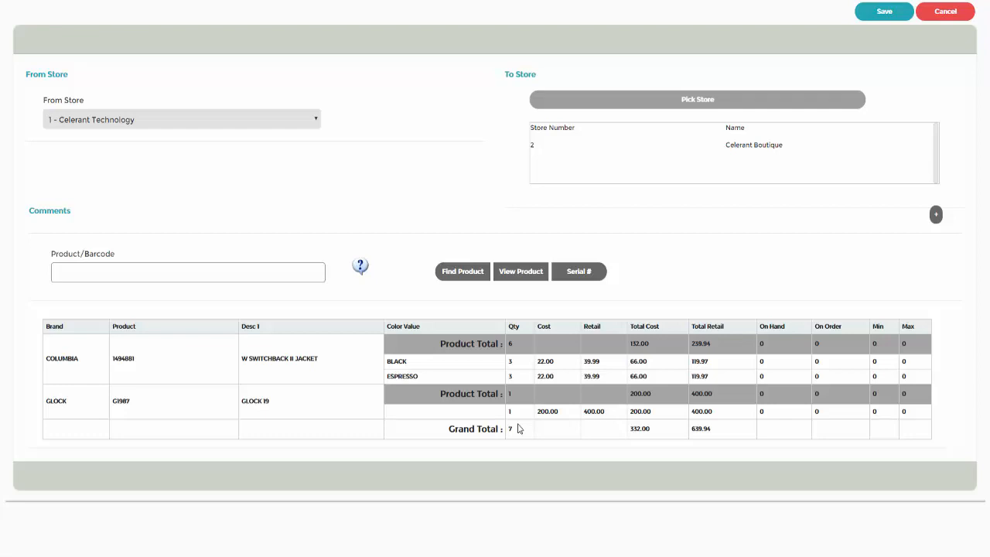
mouse_move(520, 418)
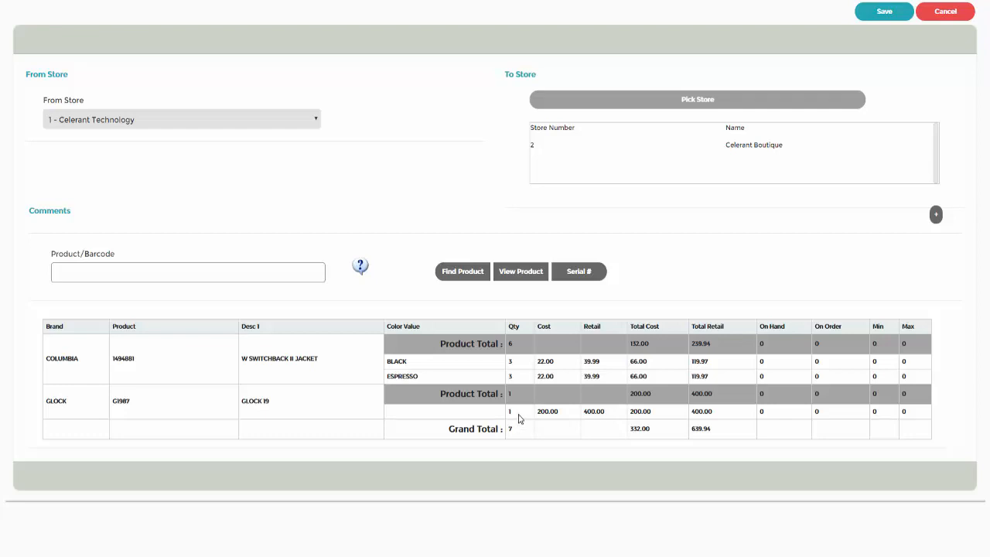
mouse_move(571, 276)
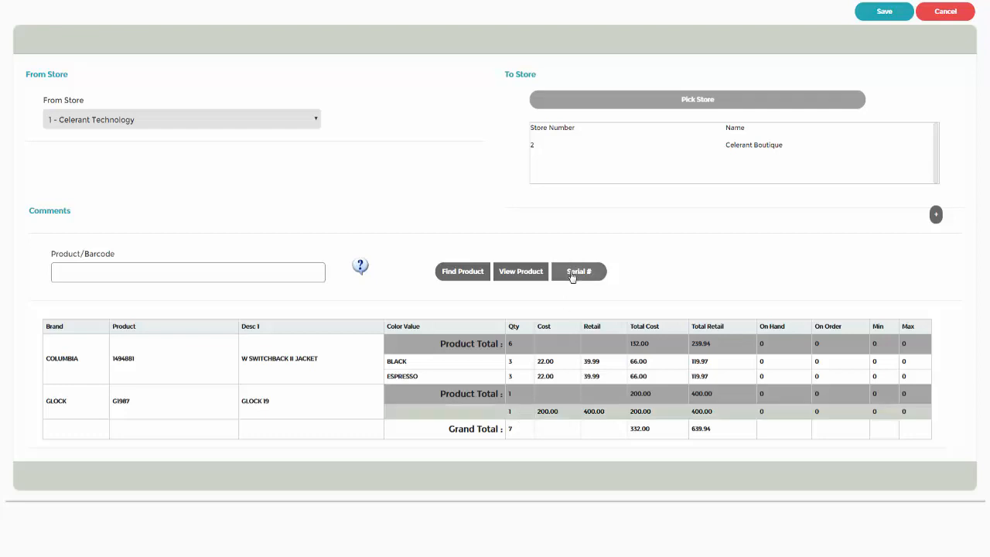
Record serial number 1900001 for the Glock 19 on the transfer.
click(578, 272)
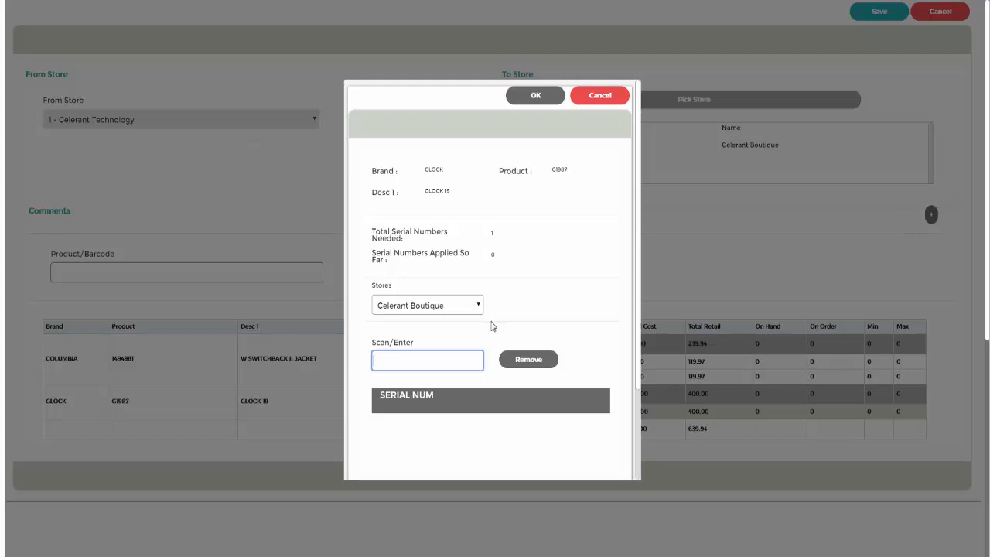
text(1900001)
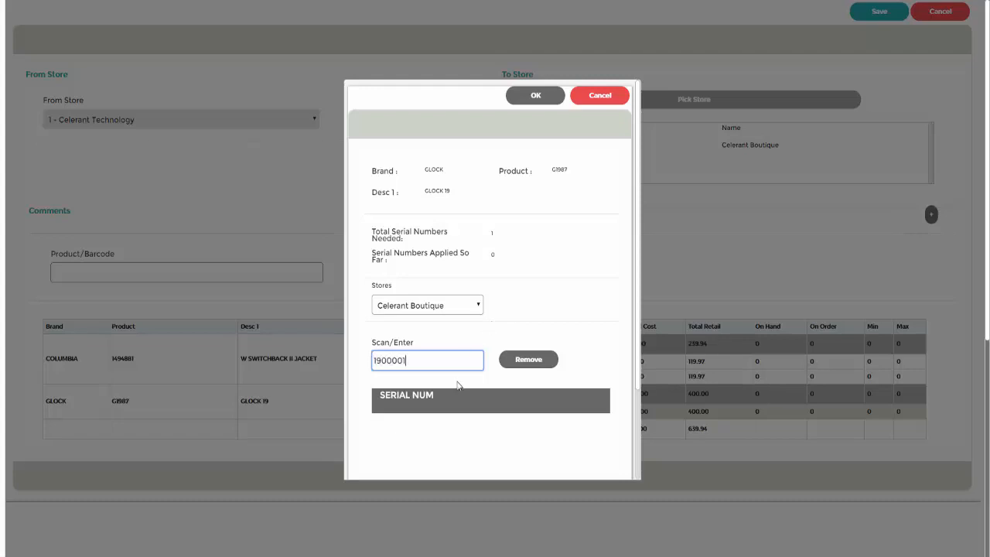
key(Enter)
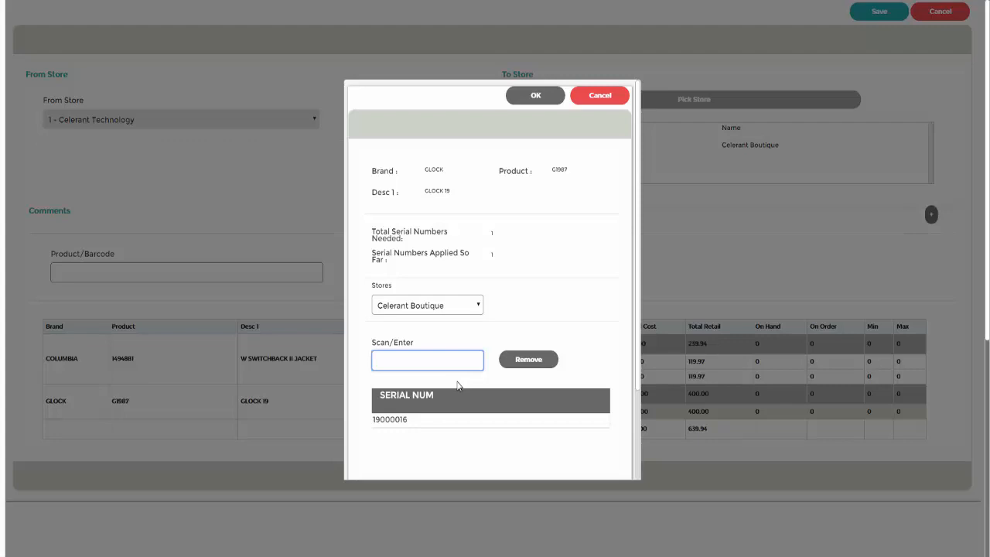
mouse_move(502, 170)
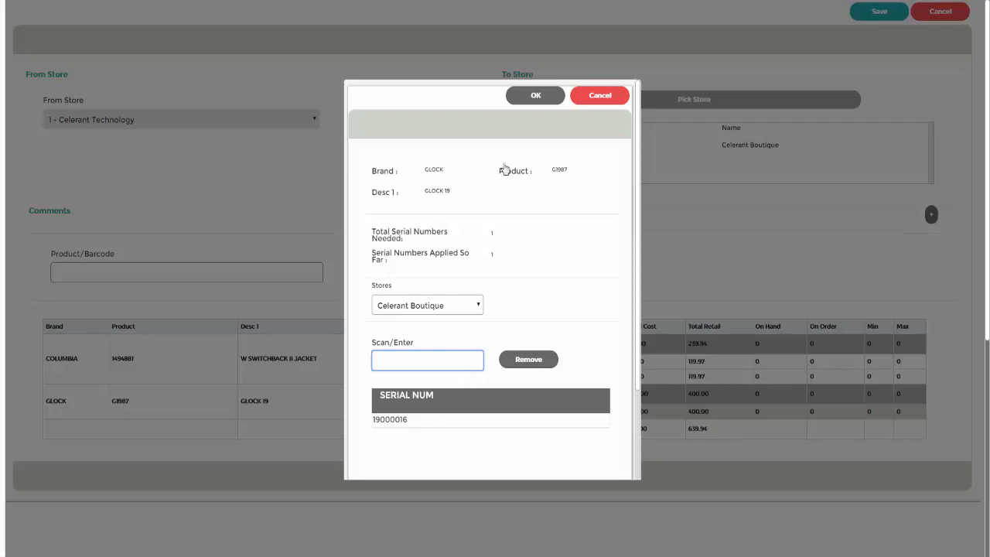
click(535, 96)
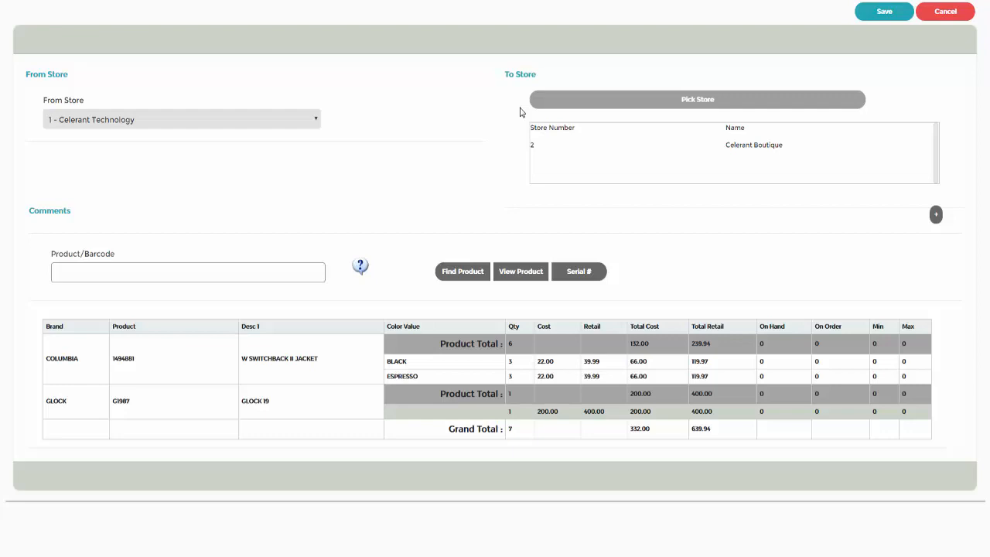
Save the transfer as Store Transfer #3044 and bring up its printable report.
click(883, 13)
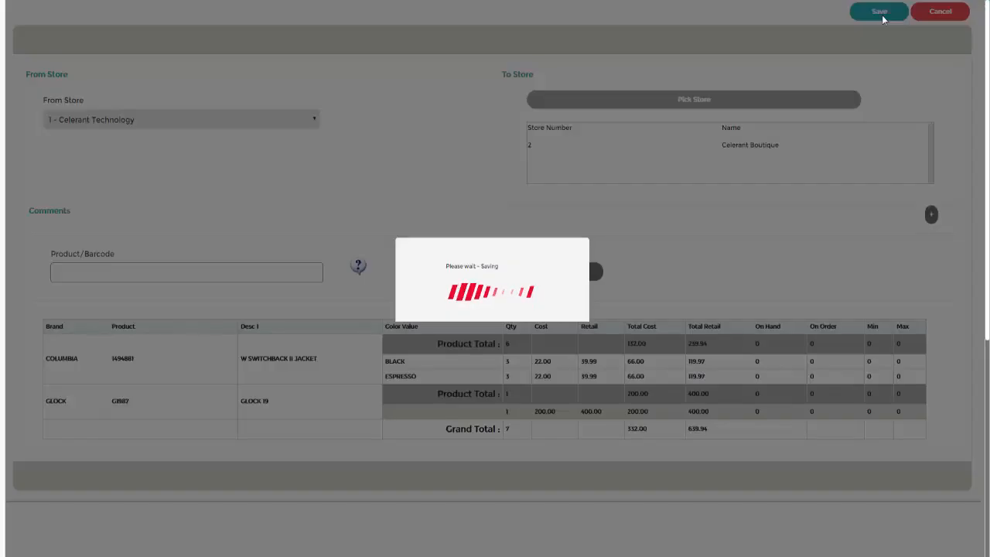
click(879, 11)
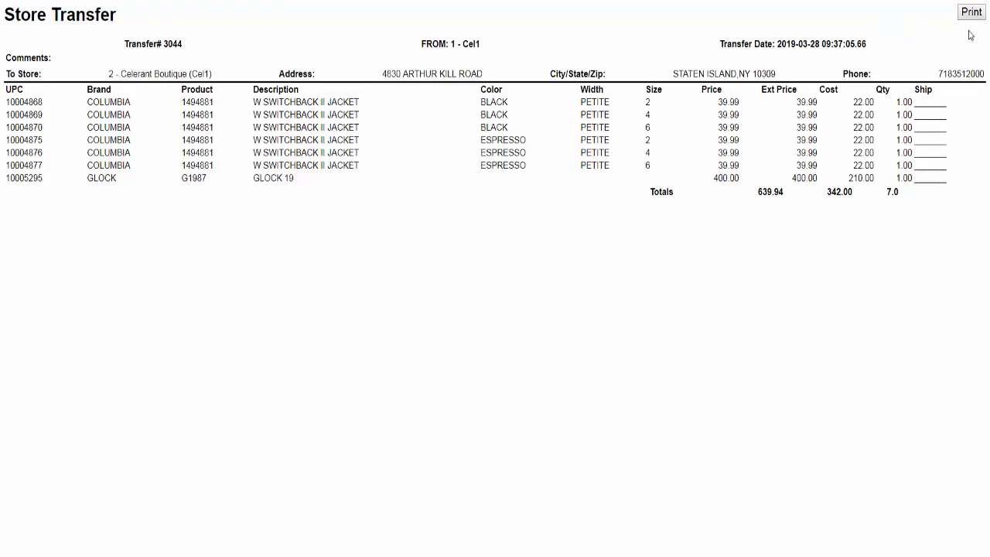